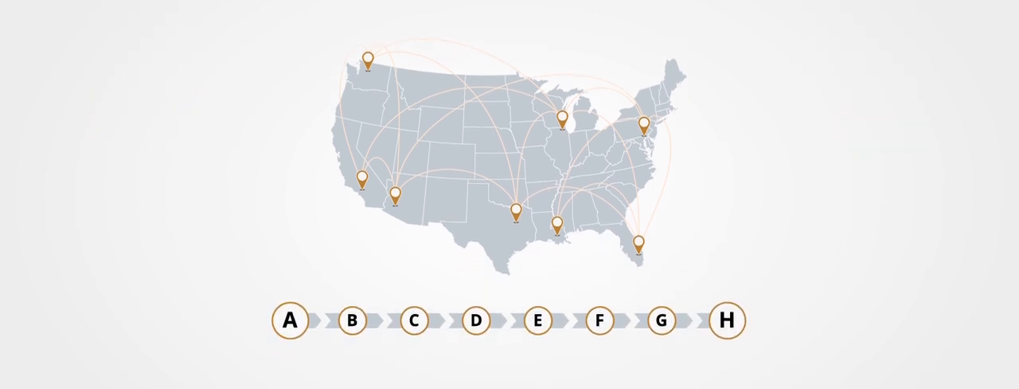
{"action": "left_click", "coordinate": [474, 322]}
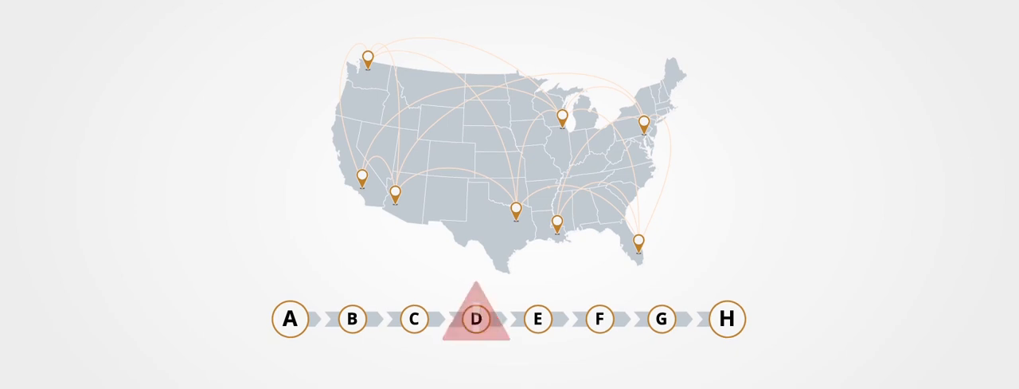
{"action": "left_click", "coordinate": [475, 322]}
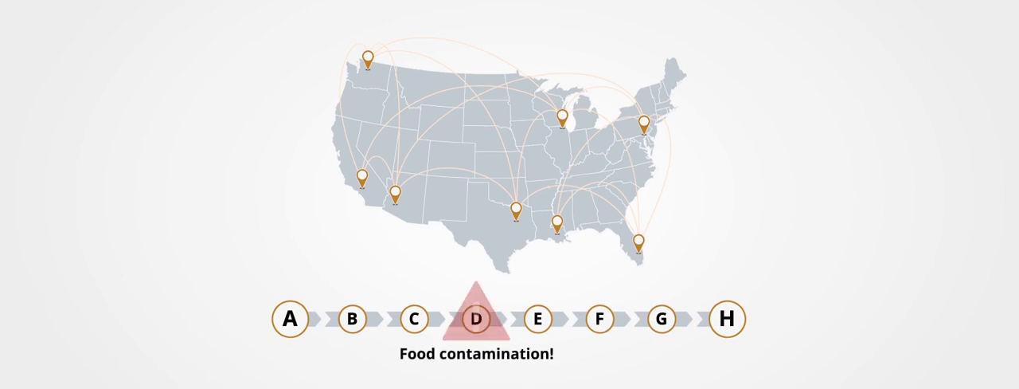